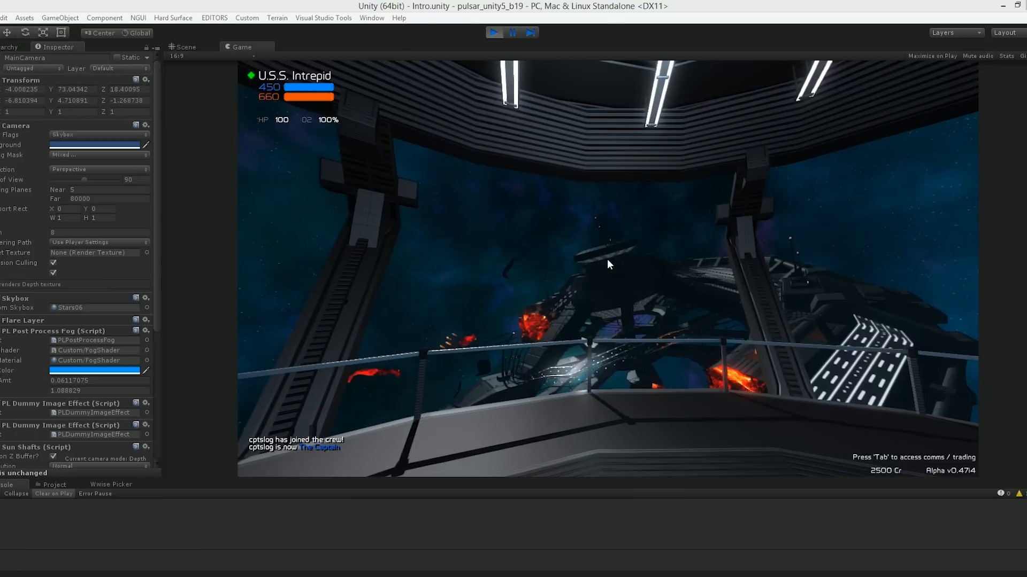
Step: Change the main camera's near clipping plane from 5 to 0.01 during play mode
{"action": "left_click", "coordinate": [99, 190]}
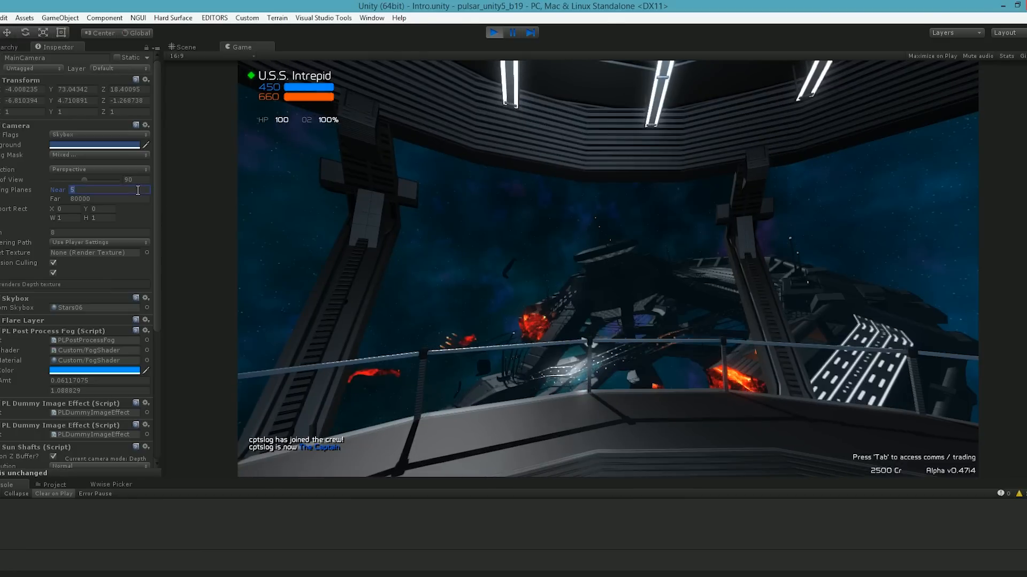
{"action": "type", "text": "0.01"}
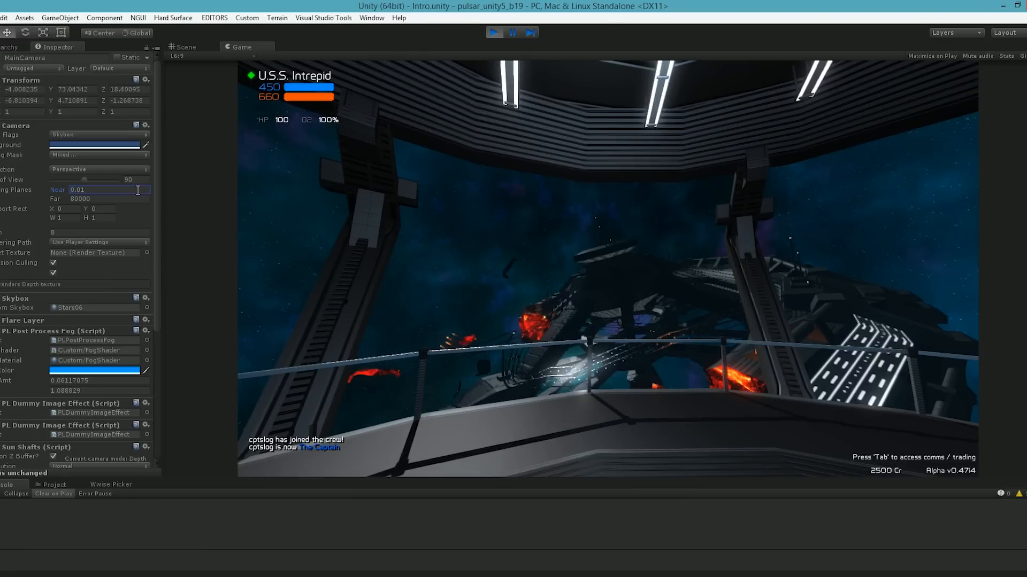
{"action": "mouse_move", "coordinate": [566, 385]}
{"action": "type", "text": "5"}
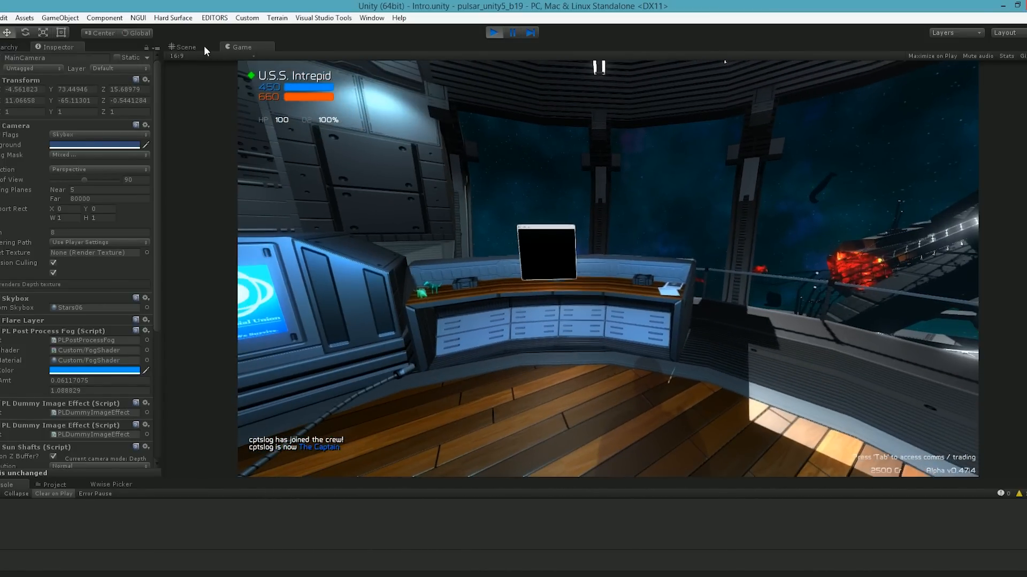
Step: View the Scene layout with the small ship interior apart from the exterior wreckage, then return to Game view
{"action": "left_click", "coordinate": [186, 47]}
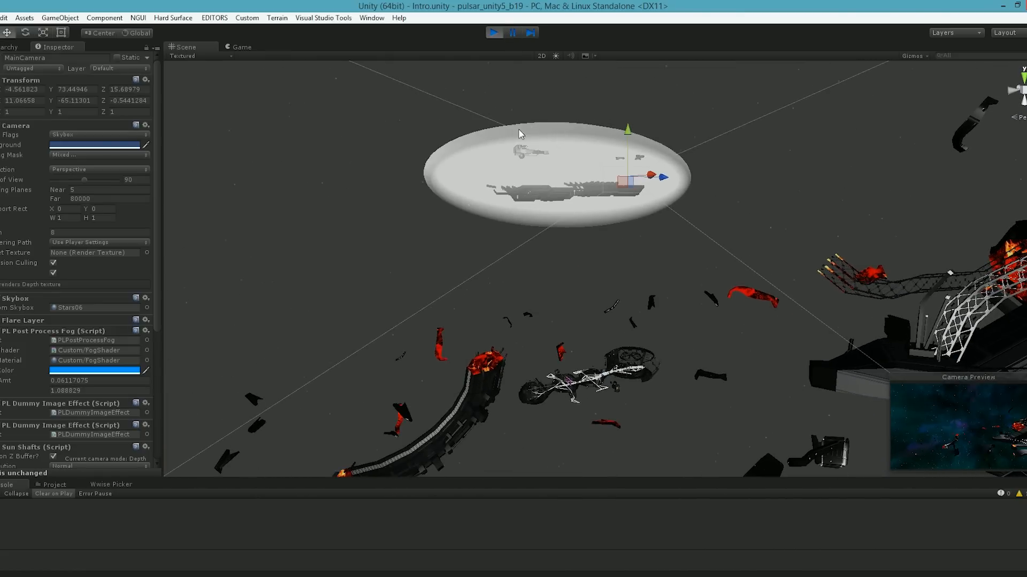
{"action": "left_click", "coordinate": [242, 47]}
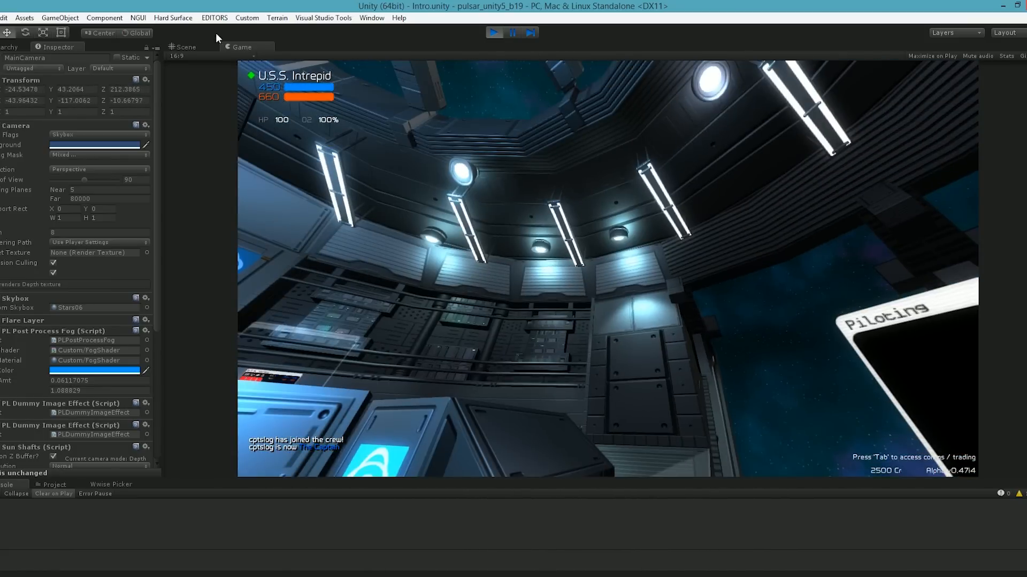
Step: Glance at the Scene view, then return to the Game view looking out at the station wreckage
{"action": "left_click", "coordinate": [185, 47]}
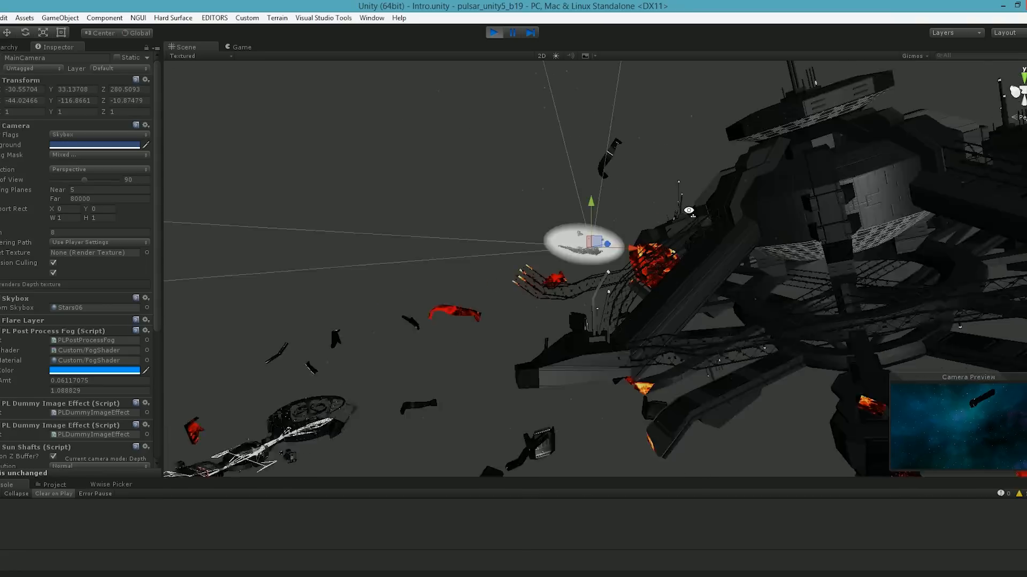
{"action": "left_click", "coordinate": [241, 47]}
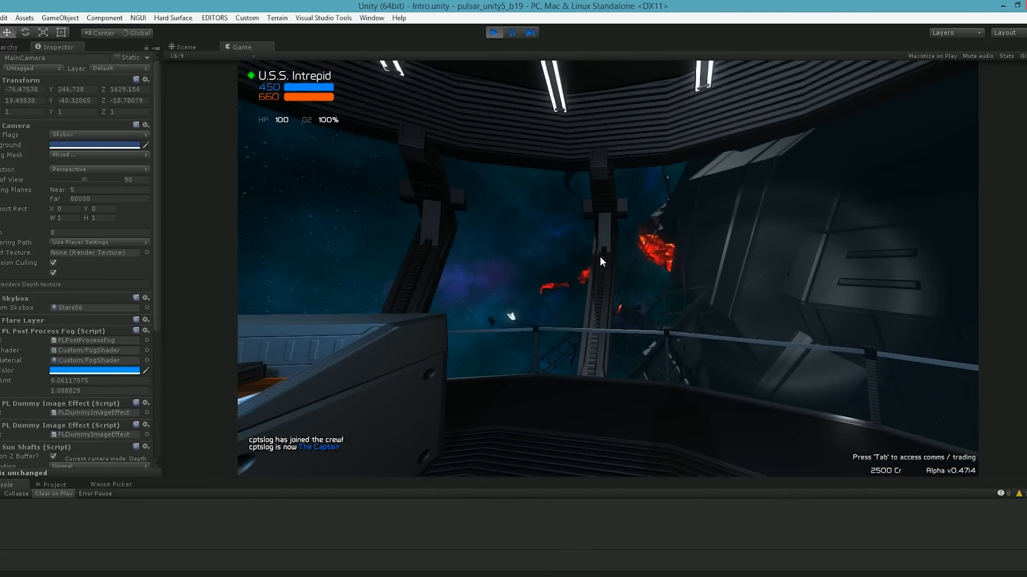
Step: Switch to the Scene view showing the whole circular station wreckage and debris
{"action": "left_click", "coordinate": [185, 47]}
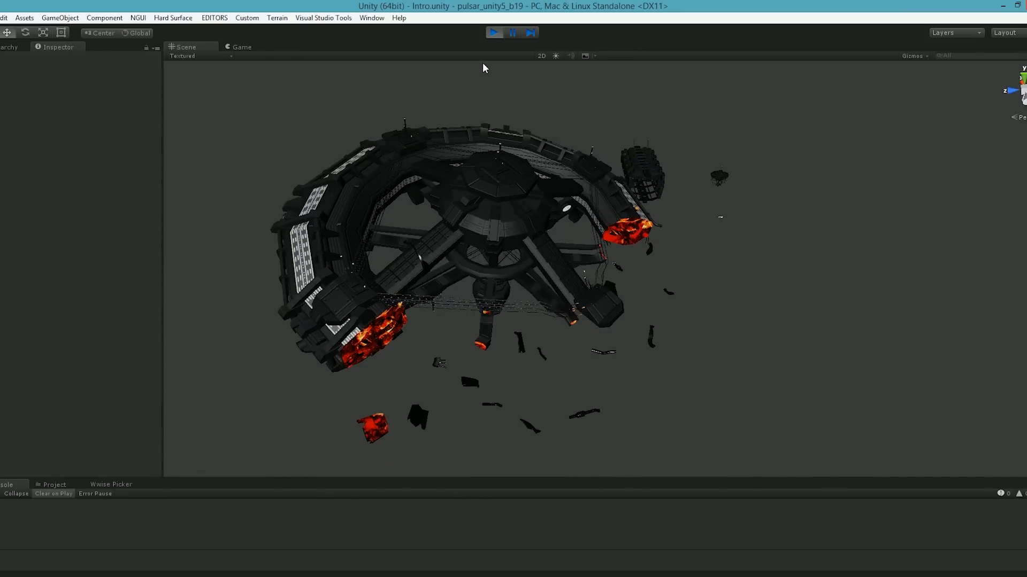
Step: Walk the bridge interior in Game view, then switch to the Scene view of the bridge
{"action": "left_click", "coordinate": [241, 47]}
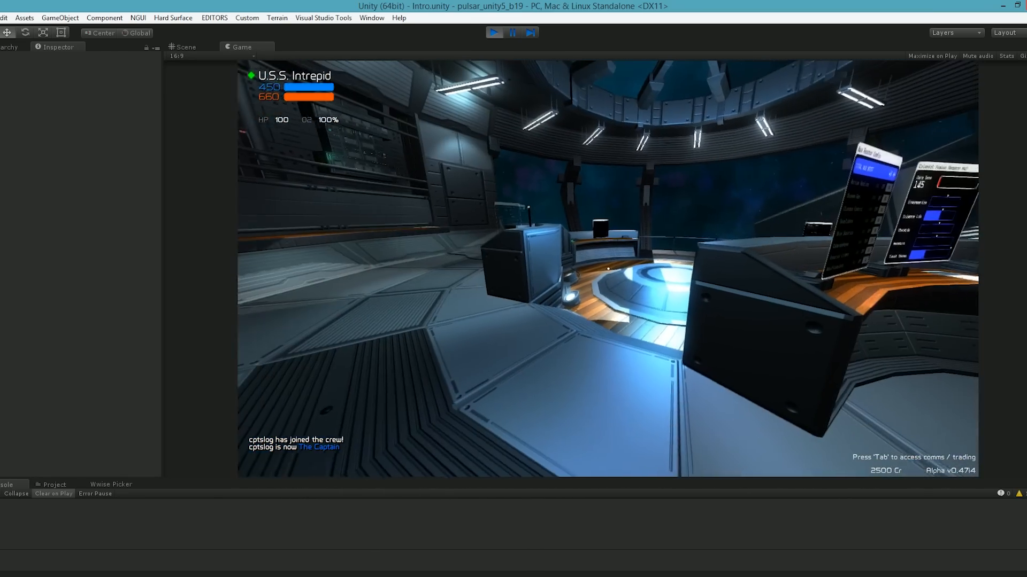
{"action": "left_click", "coordinate": [185, 46]}
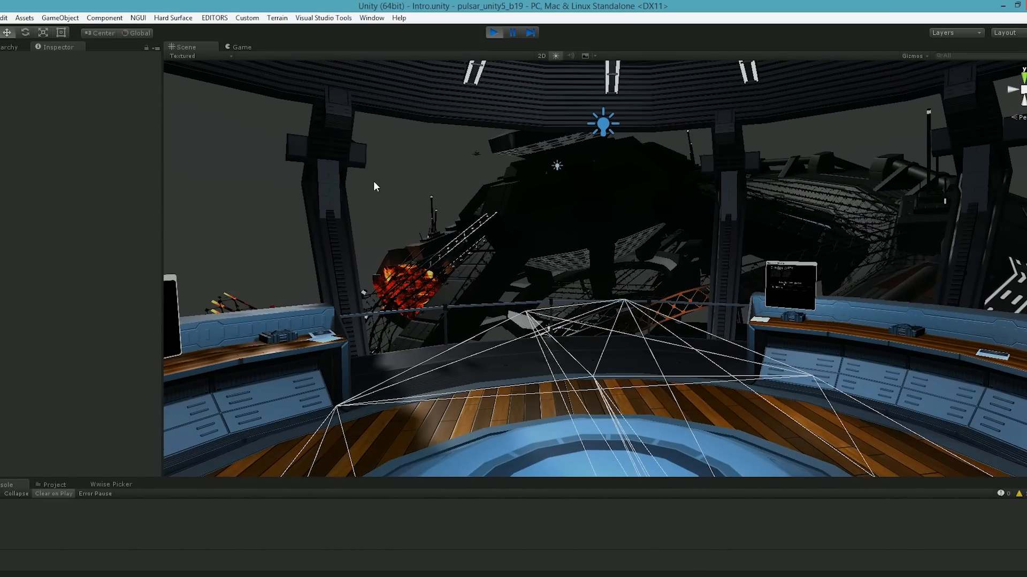
Step: Return to the Game view showing the bridge floor, consoles and glowing central platform
{"action": "left_click", "coordinate": [243, 47]}
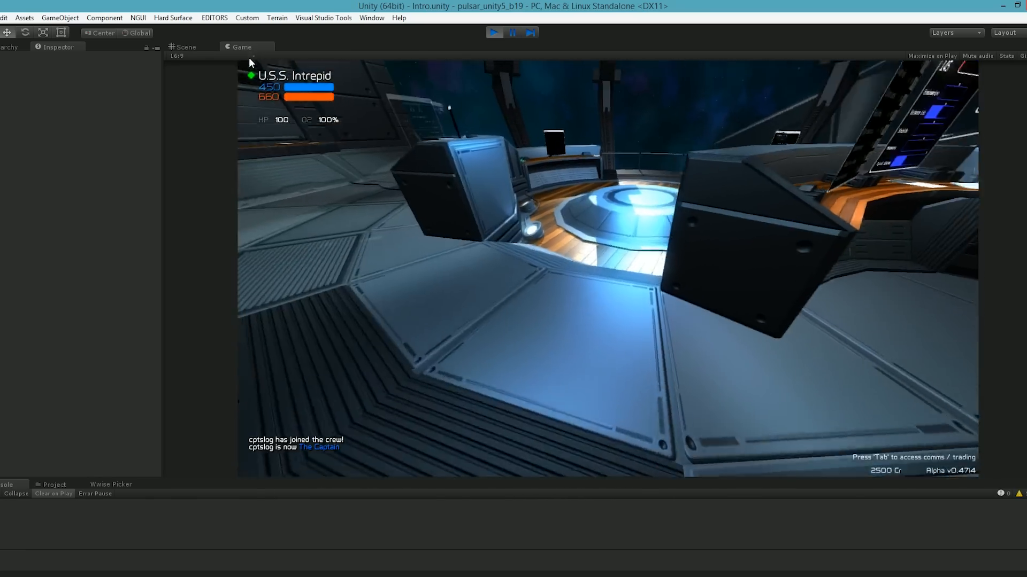